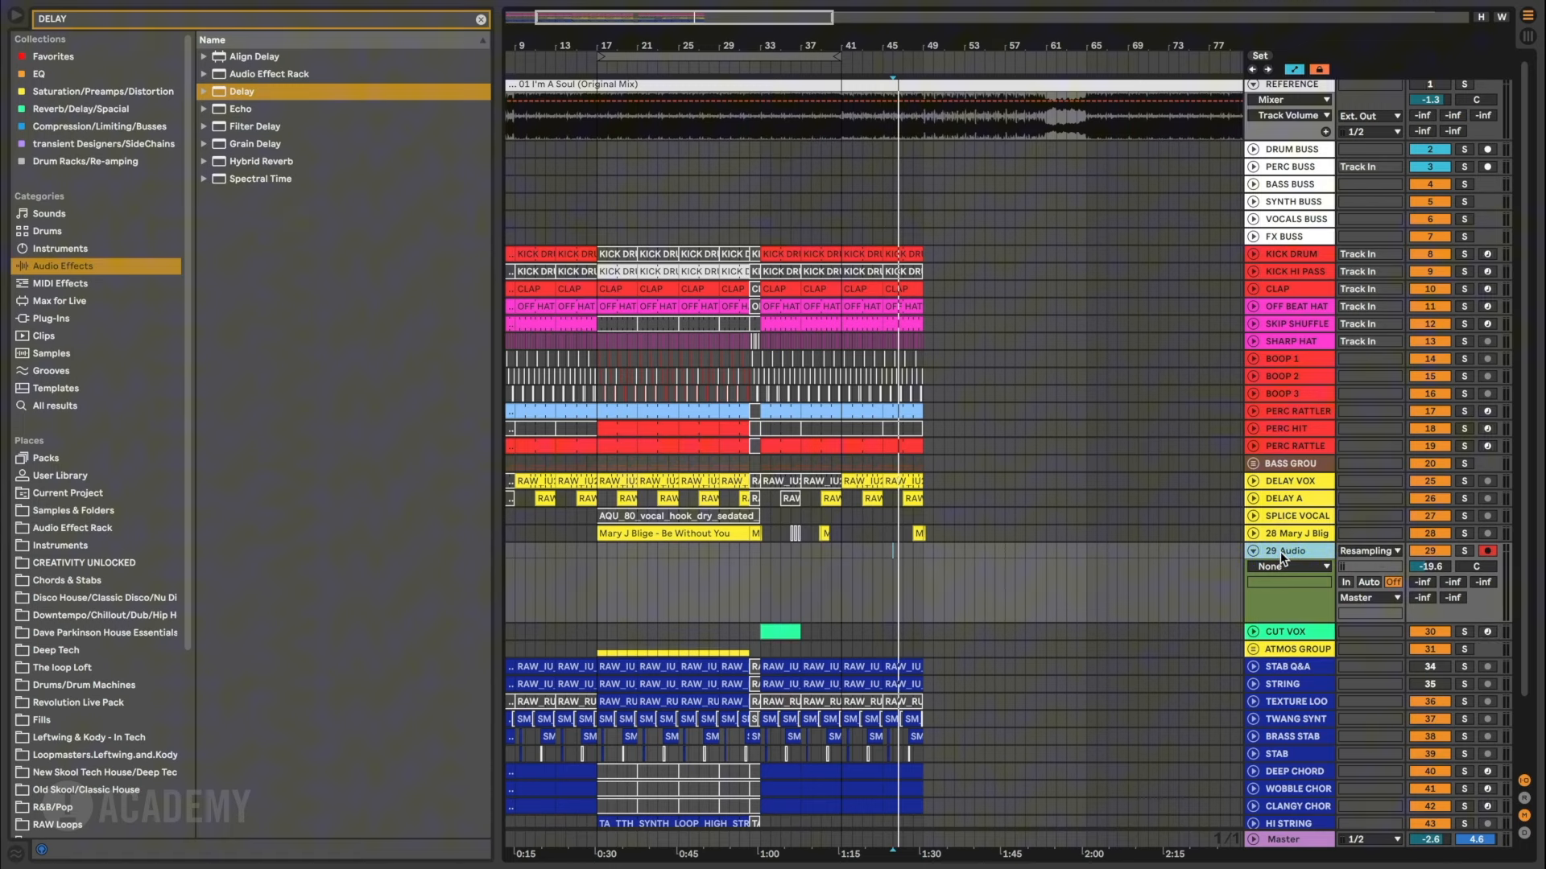
{"action": "mouse_move", "coordinate": [851, 584]}
{"action": "type", "text": "FX VOX"}
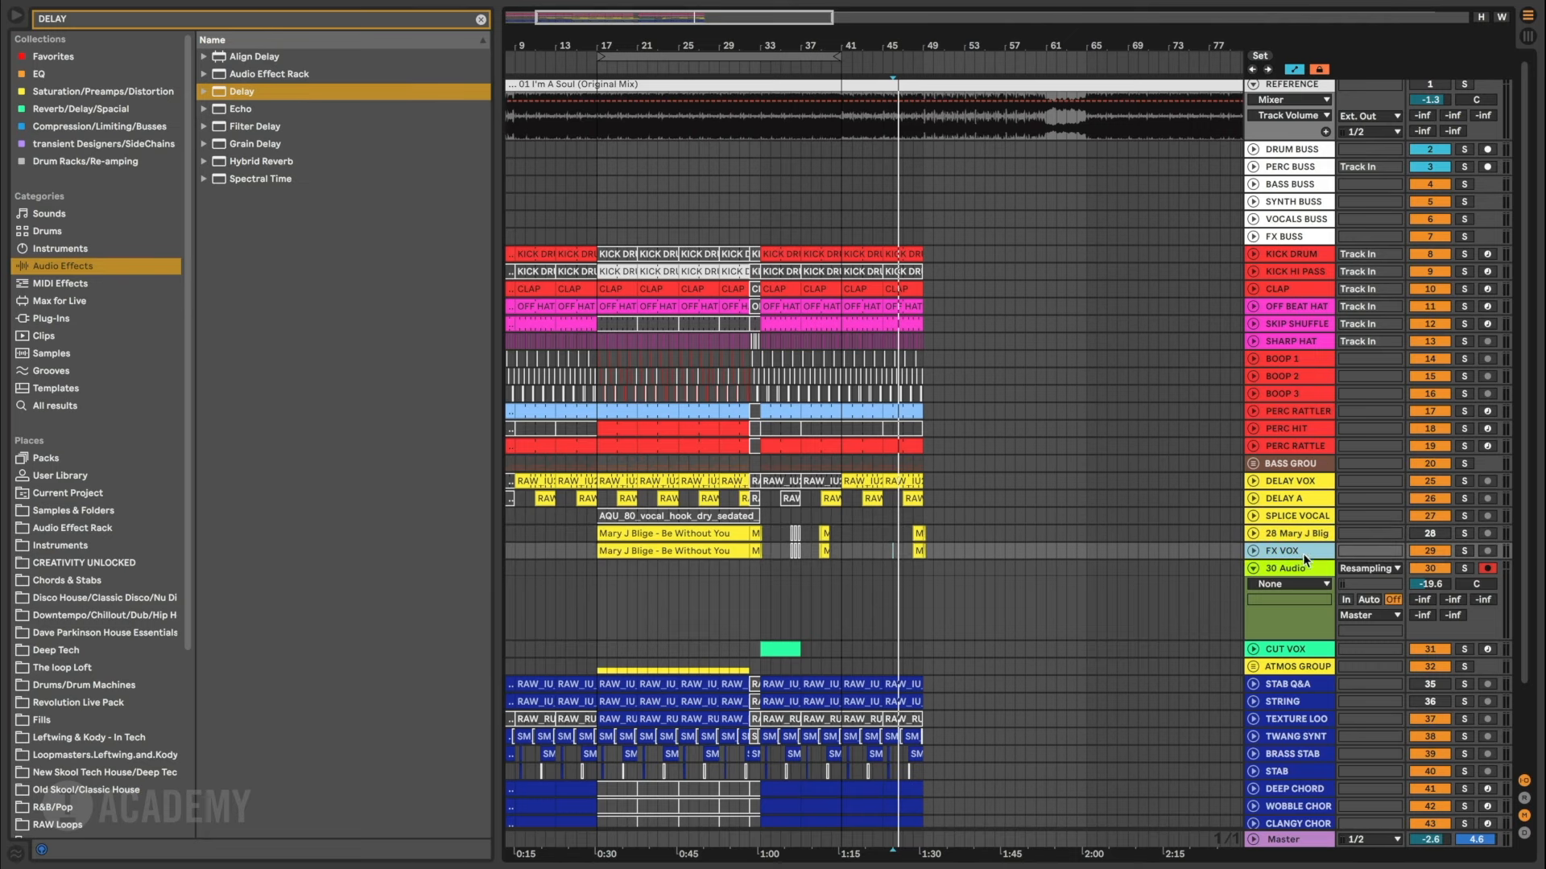
Add Beat Repeat after Delay on the FX VOX chain and load its Microfillz preset
{"action": "left_click", "coordinate": [1282, 550]}
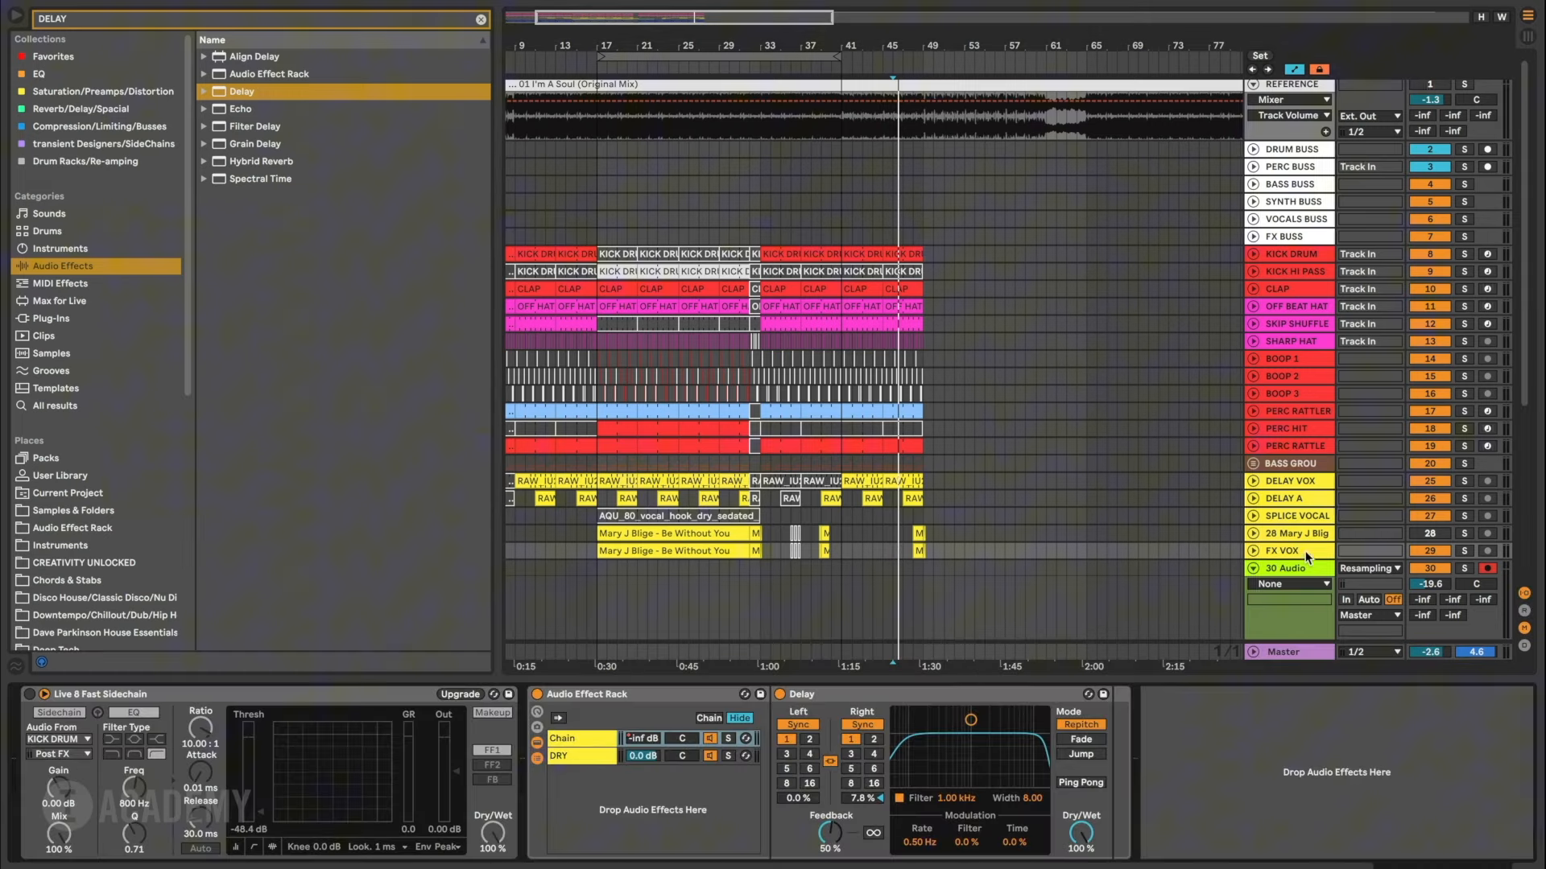
{"action": "mouse_move", "coordinate": [1215, 545]}
{"action": "type", "text": "BEAT"}
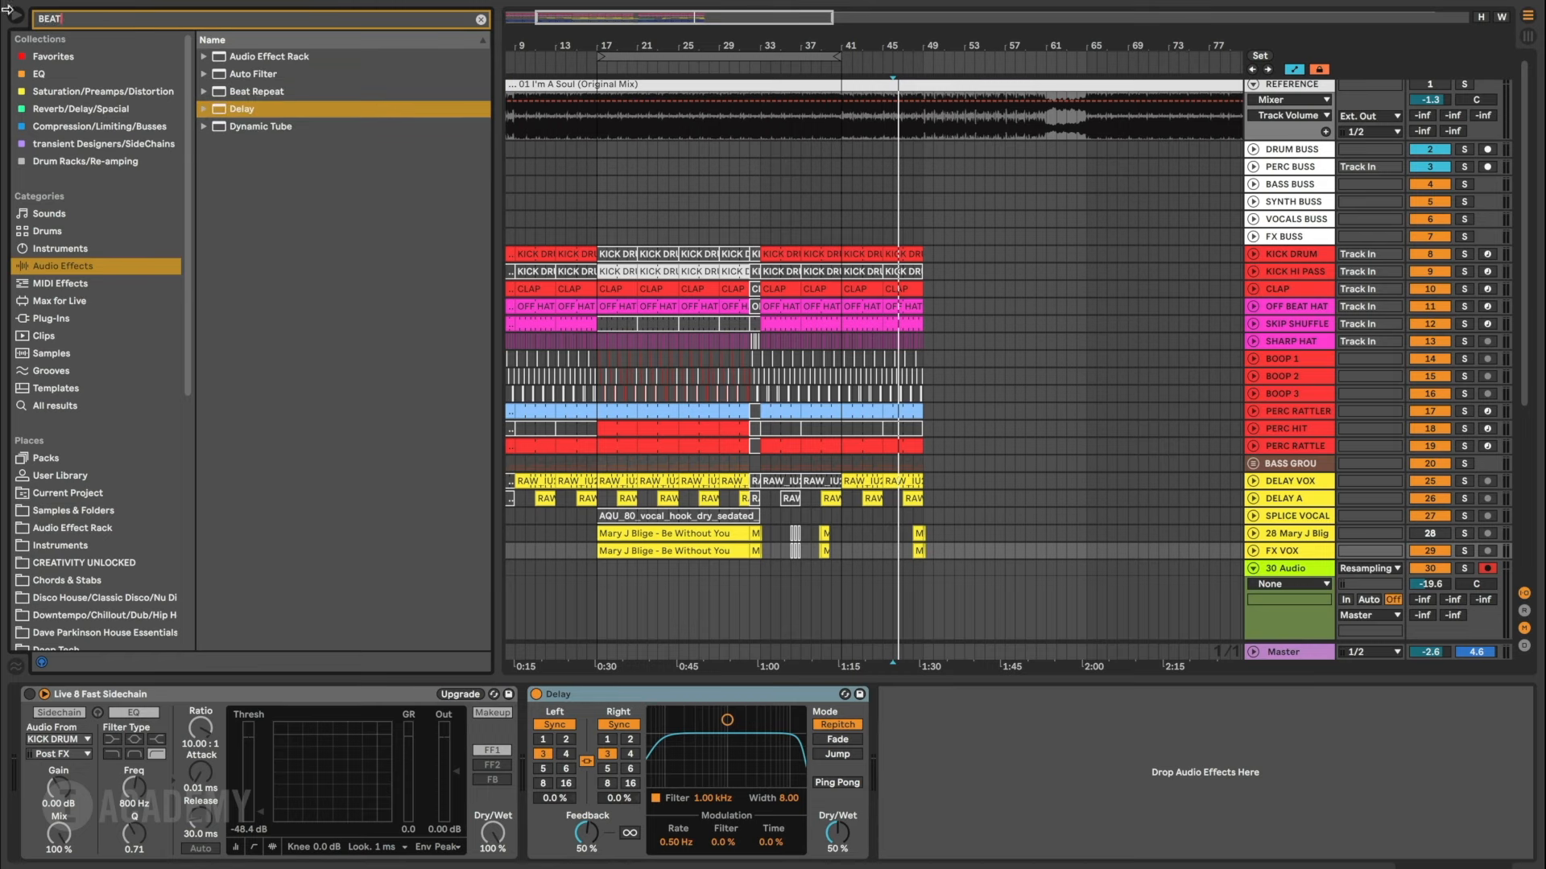
{"action": "left_click", "coordinate": [254, 91]}
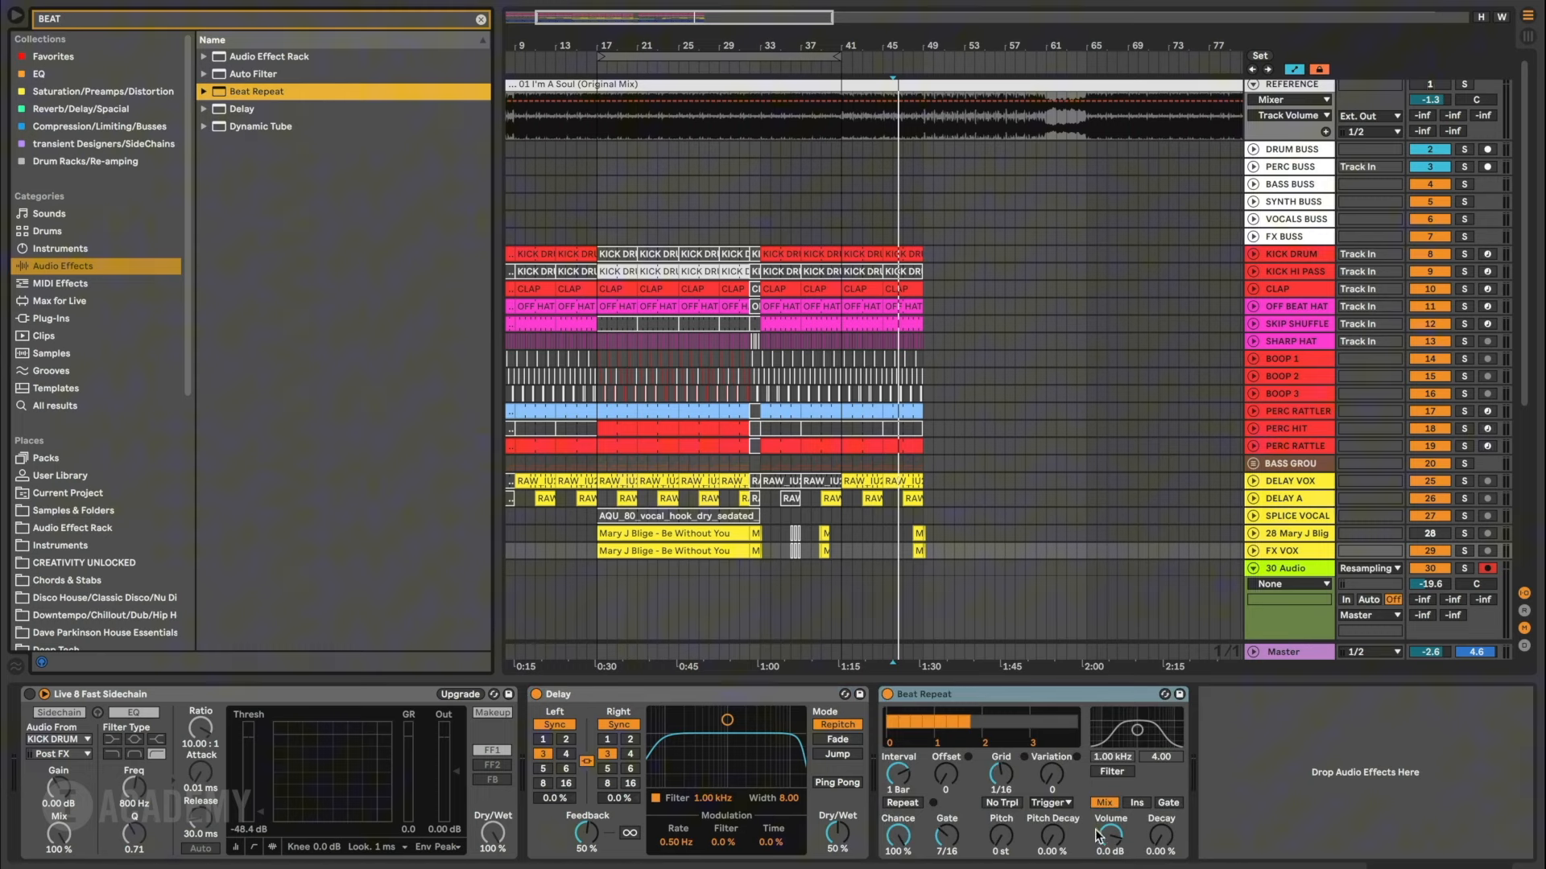
{"action": "left_click", "coordinate": [203, 106]}
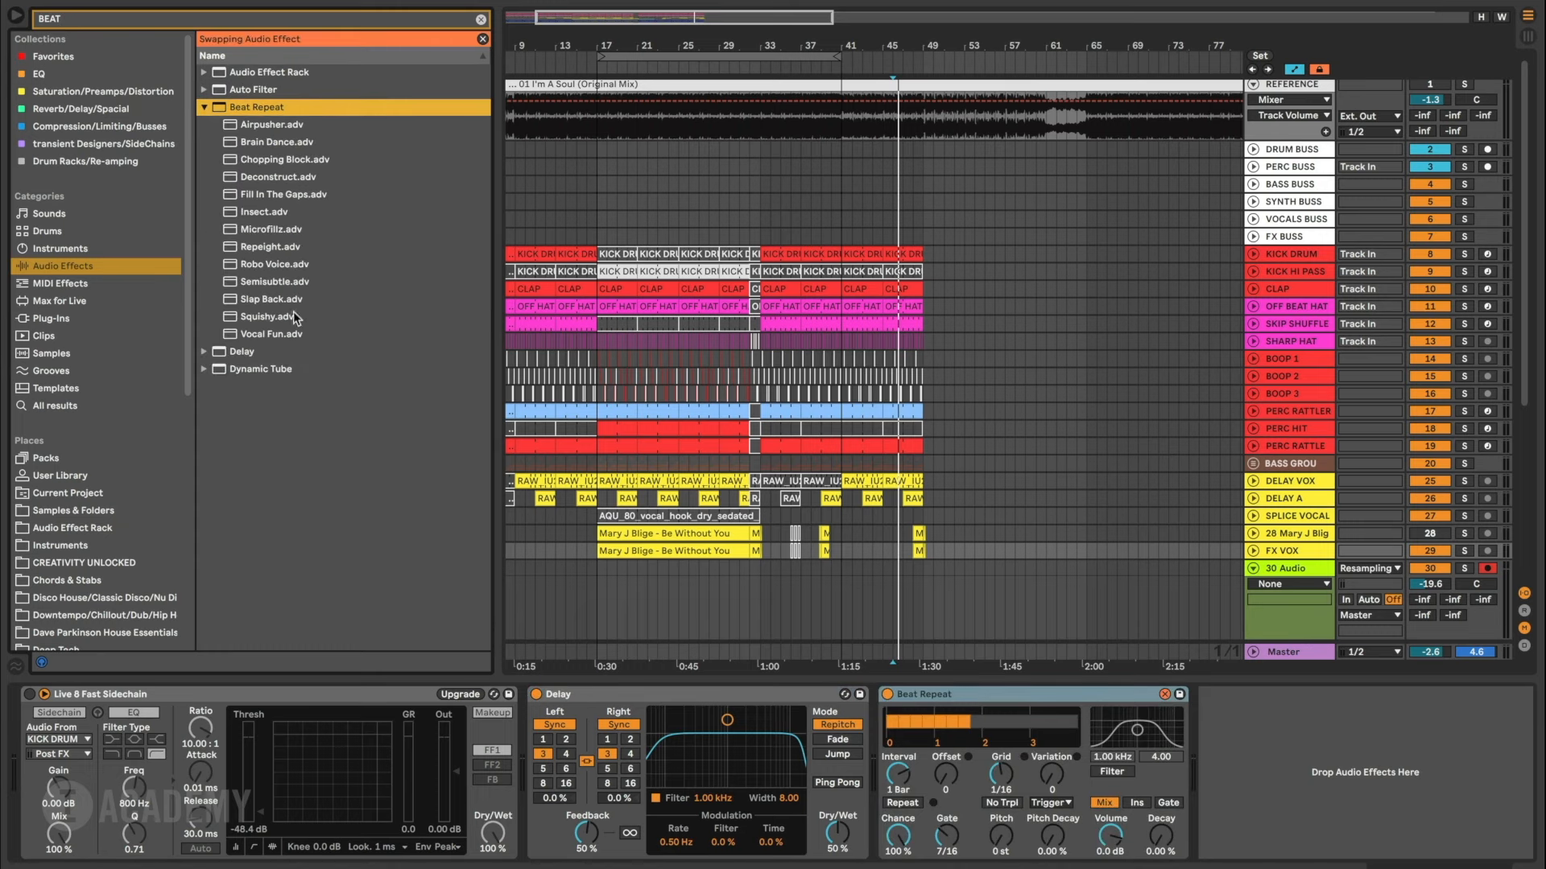
{"action": "left_click", "coordinate": [275, 229]}
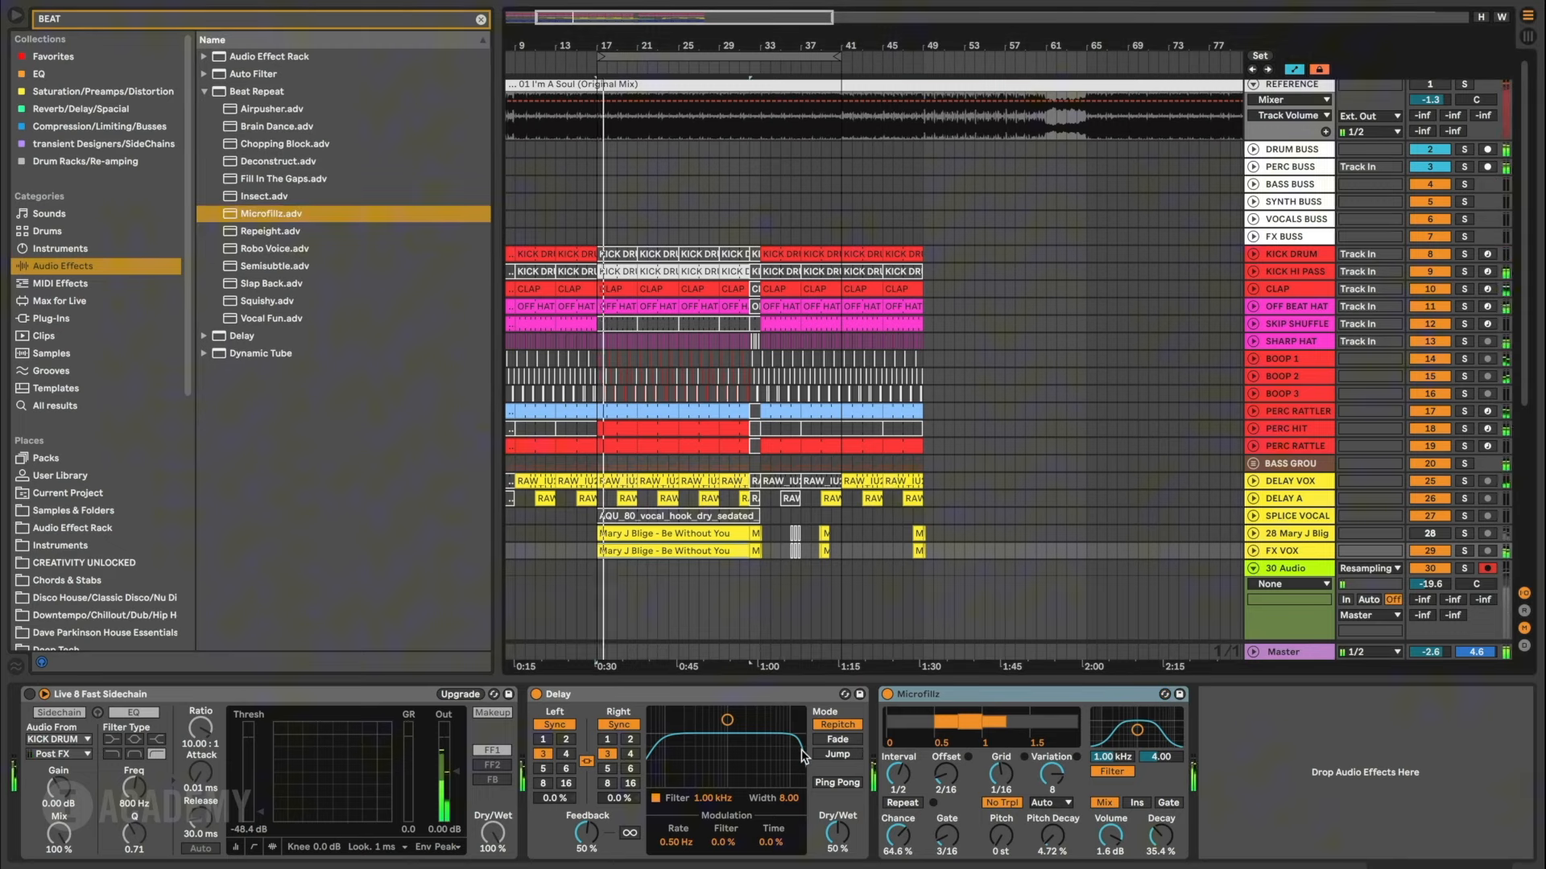
Tweak the Beat Repeat repeat settings and ease the Delay dry/wet to about half
{"action": "scroll", "scroll_direction": "down", "scroll_amount": 3}
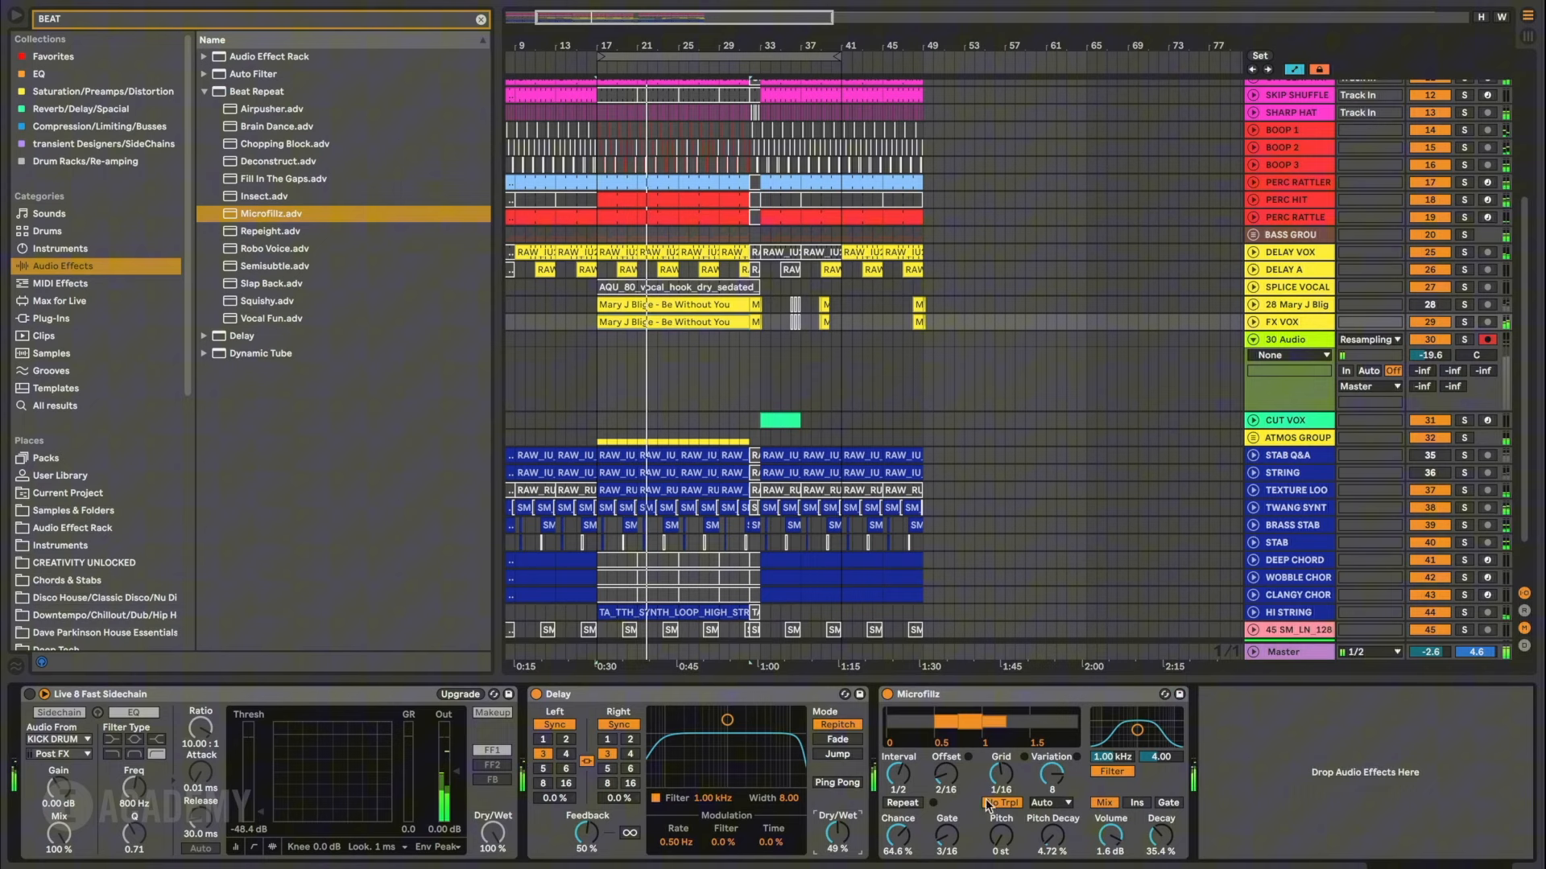
{"action": "left_click", "coordinate": [1000, 803]}
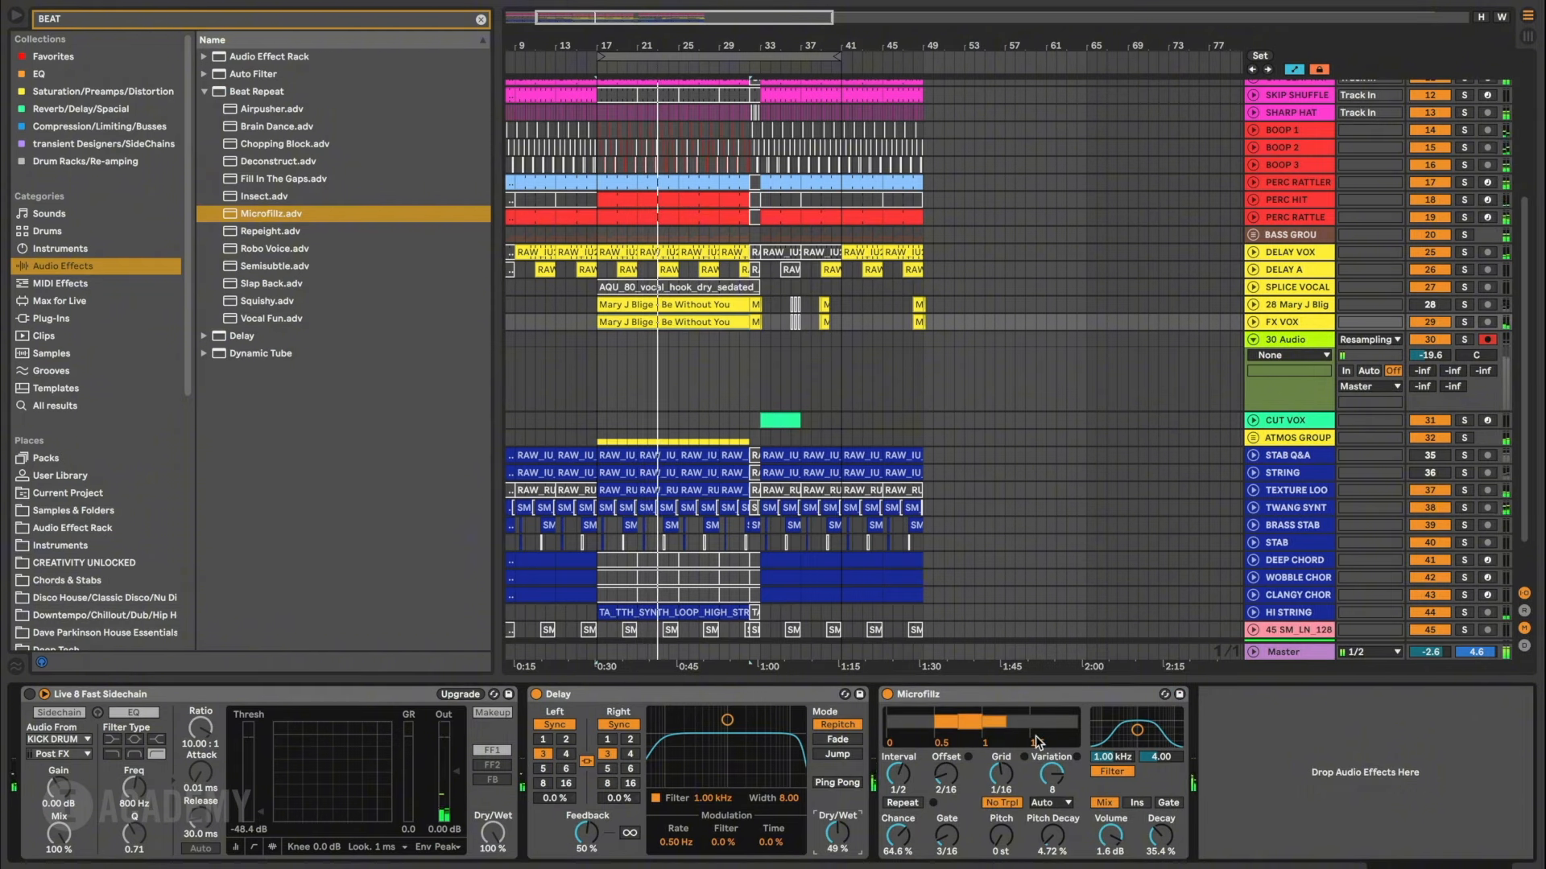
{"action": "left_click", "coordinate": [837, 782]}
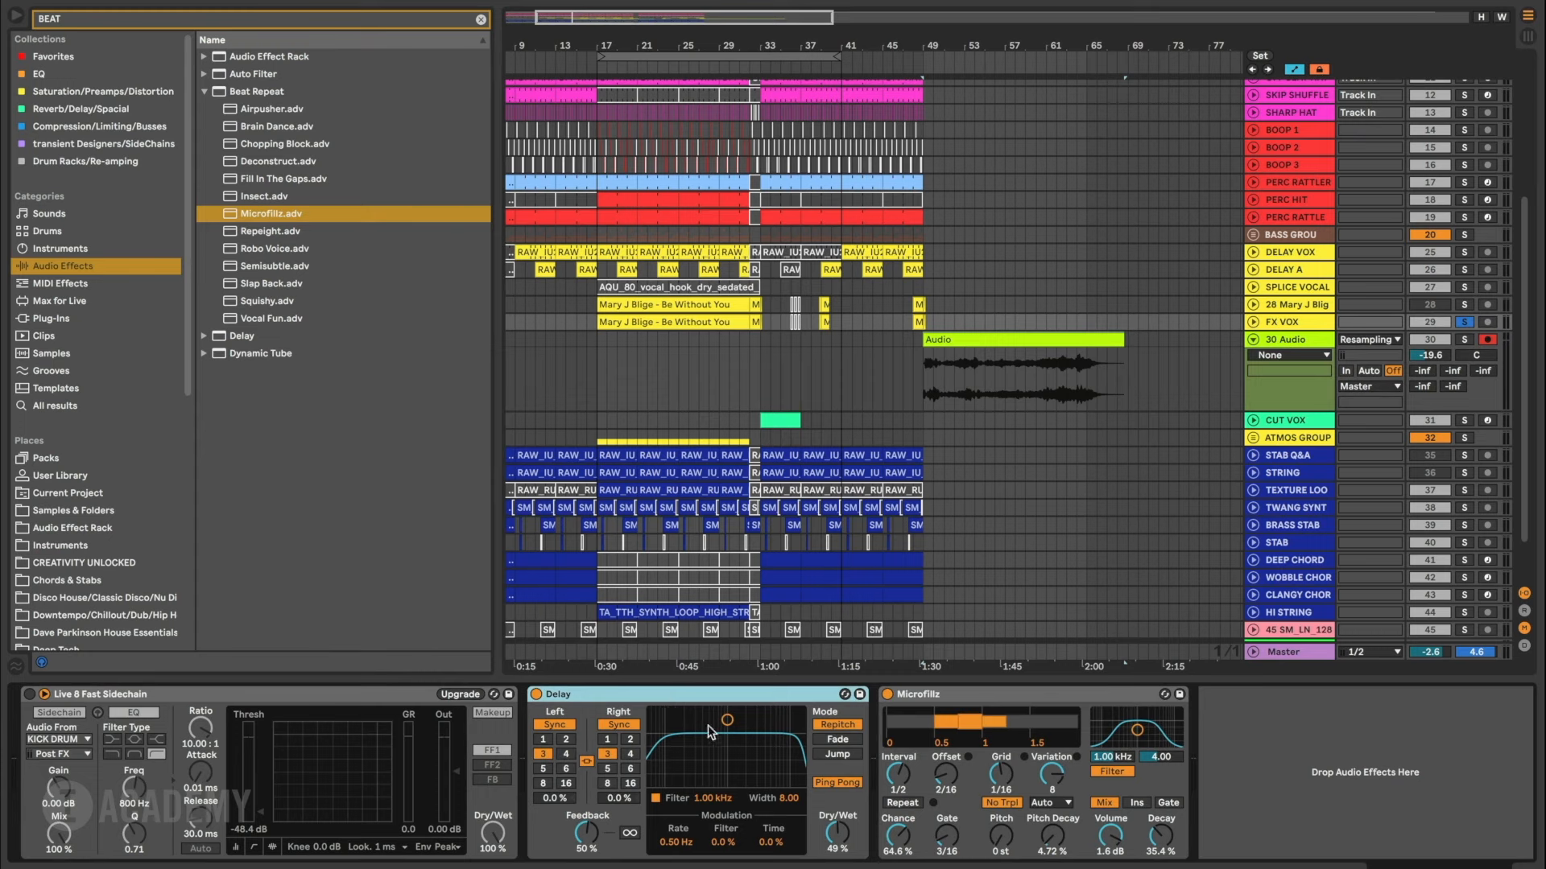
{"action": "mouse_move", "coordinate": [519, 697]}
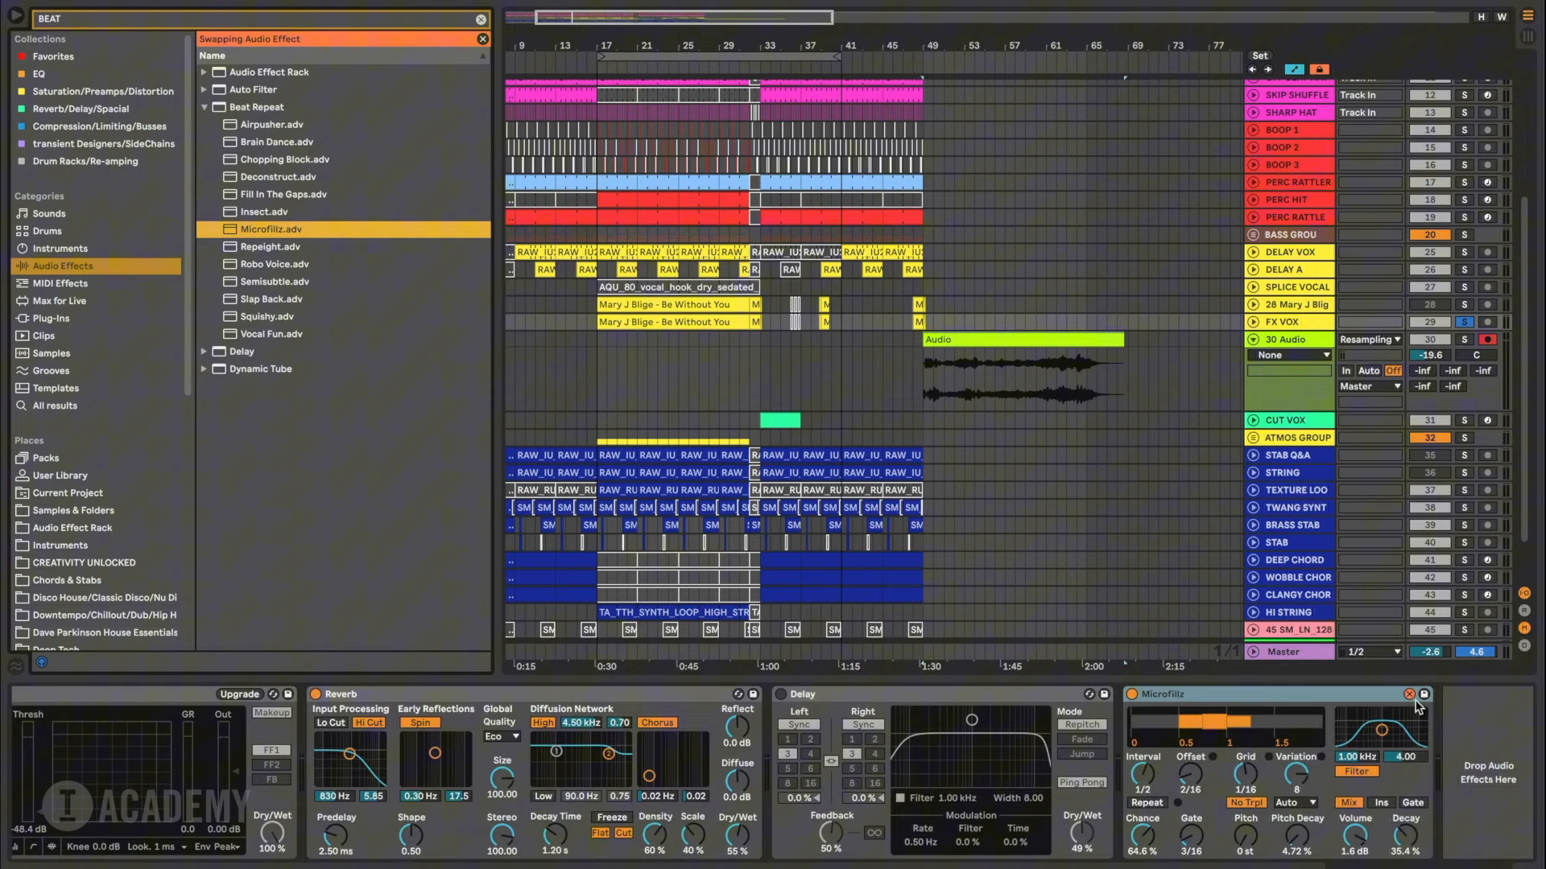
Hot-swap the Beat Repeat stutter to the Vocal Fun preset
{"action": "left_click", "coordinate": [273, 334]}
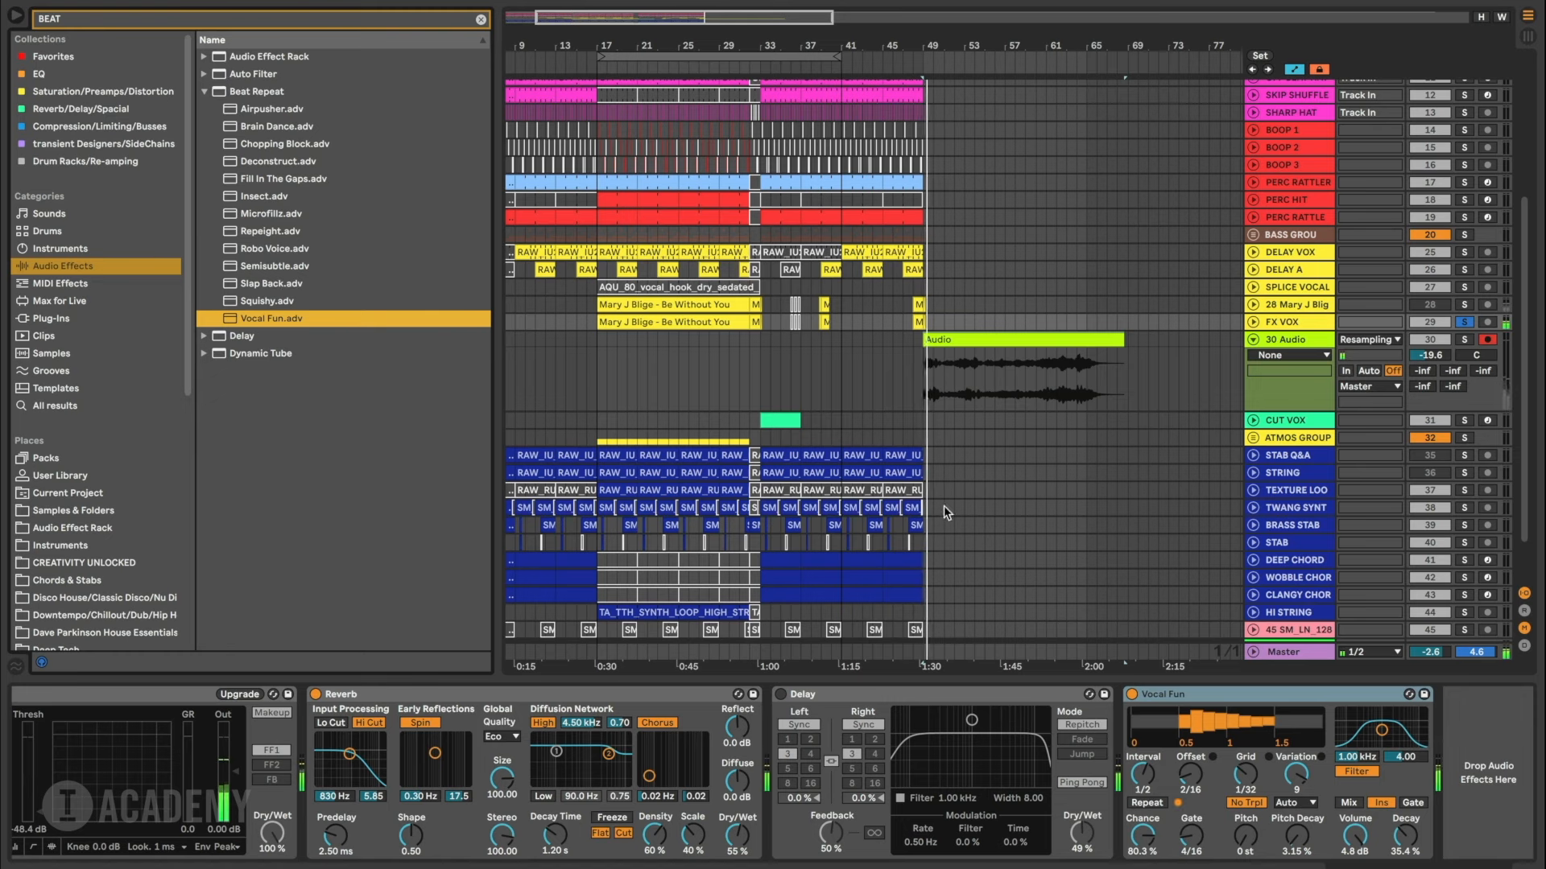
{"action": "mouse_move", "coordinate": [615, 381]}
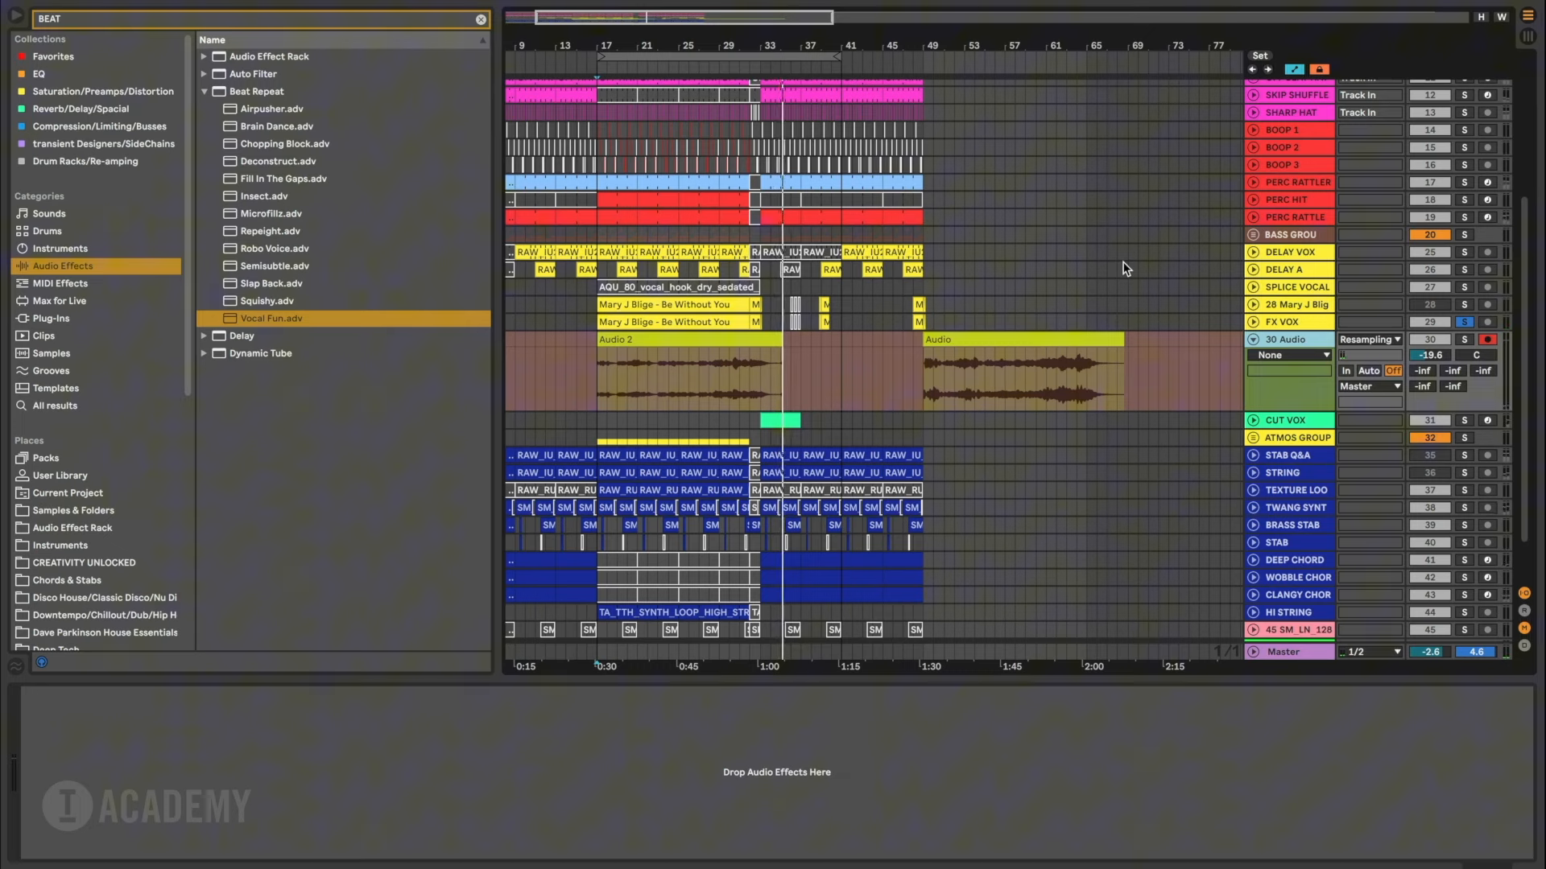
Duplicate track 30, keeping Audio on 30 and Audio 2 on 31, then unfold 31
{"action": "left_click", "coordinate": [1287, 339]}
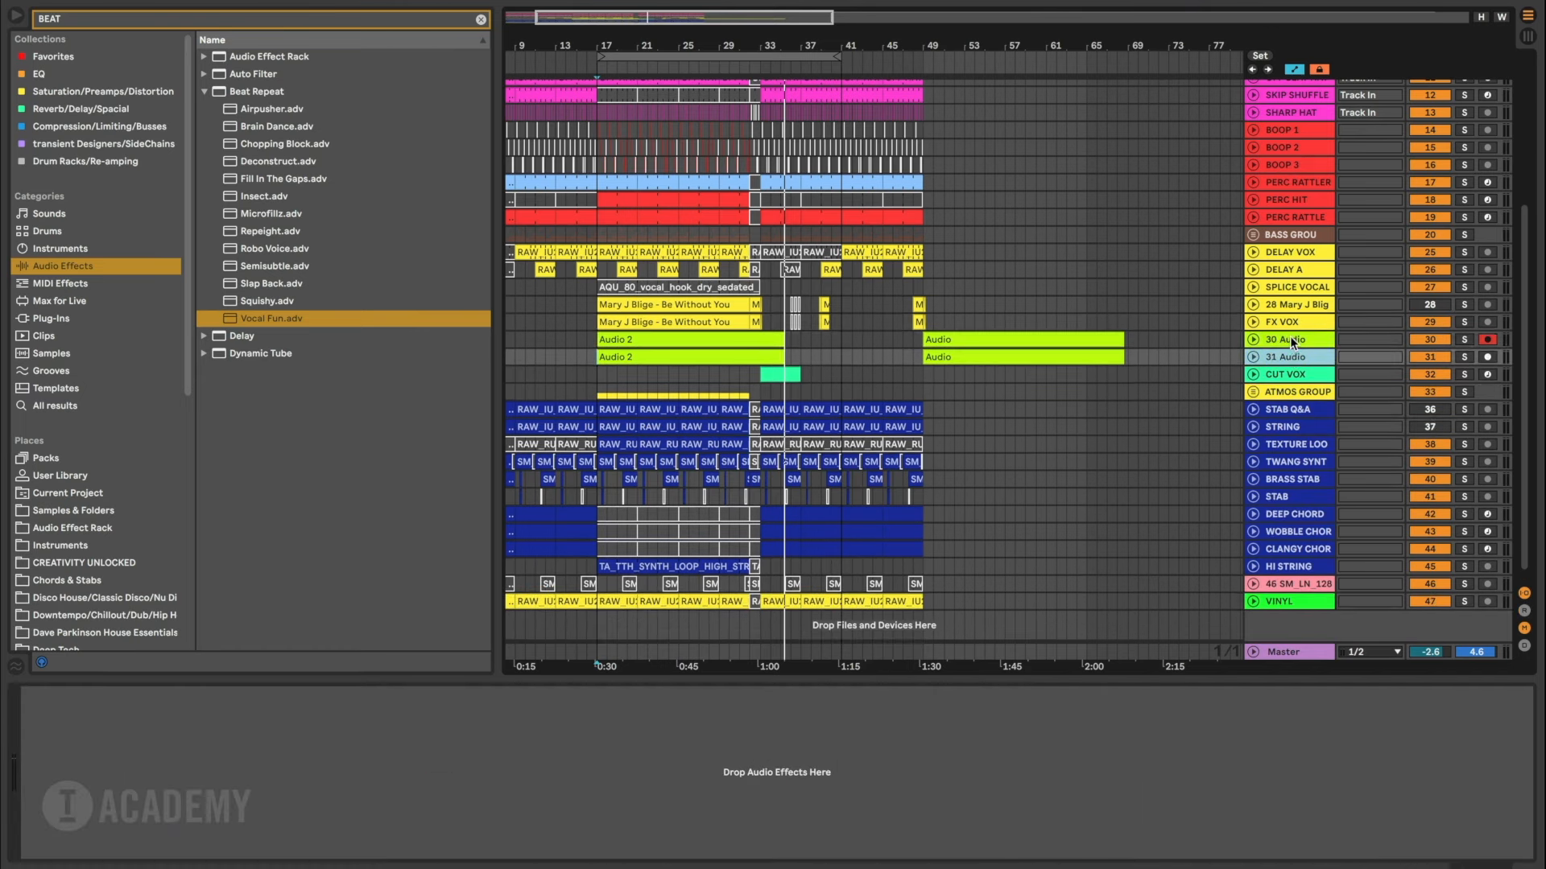
{"action": "left_click", "coordinate": [641, 338]}
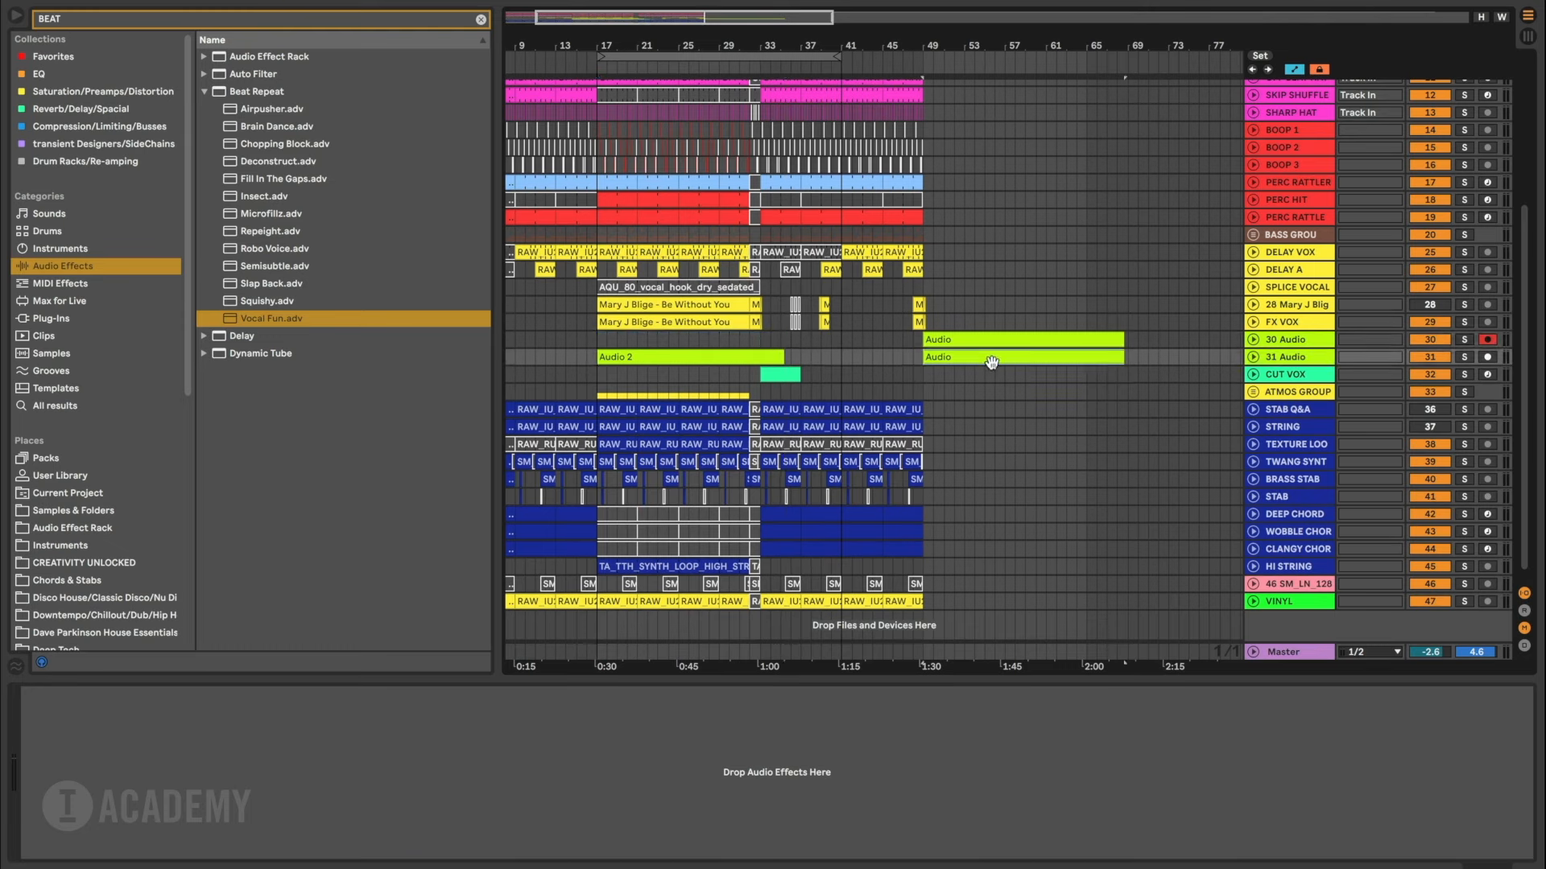
{"action": "left_click", "coordinate": [1020, 339]}
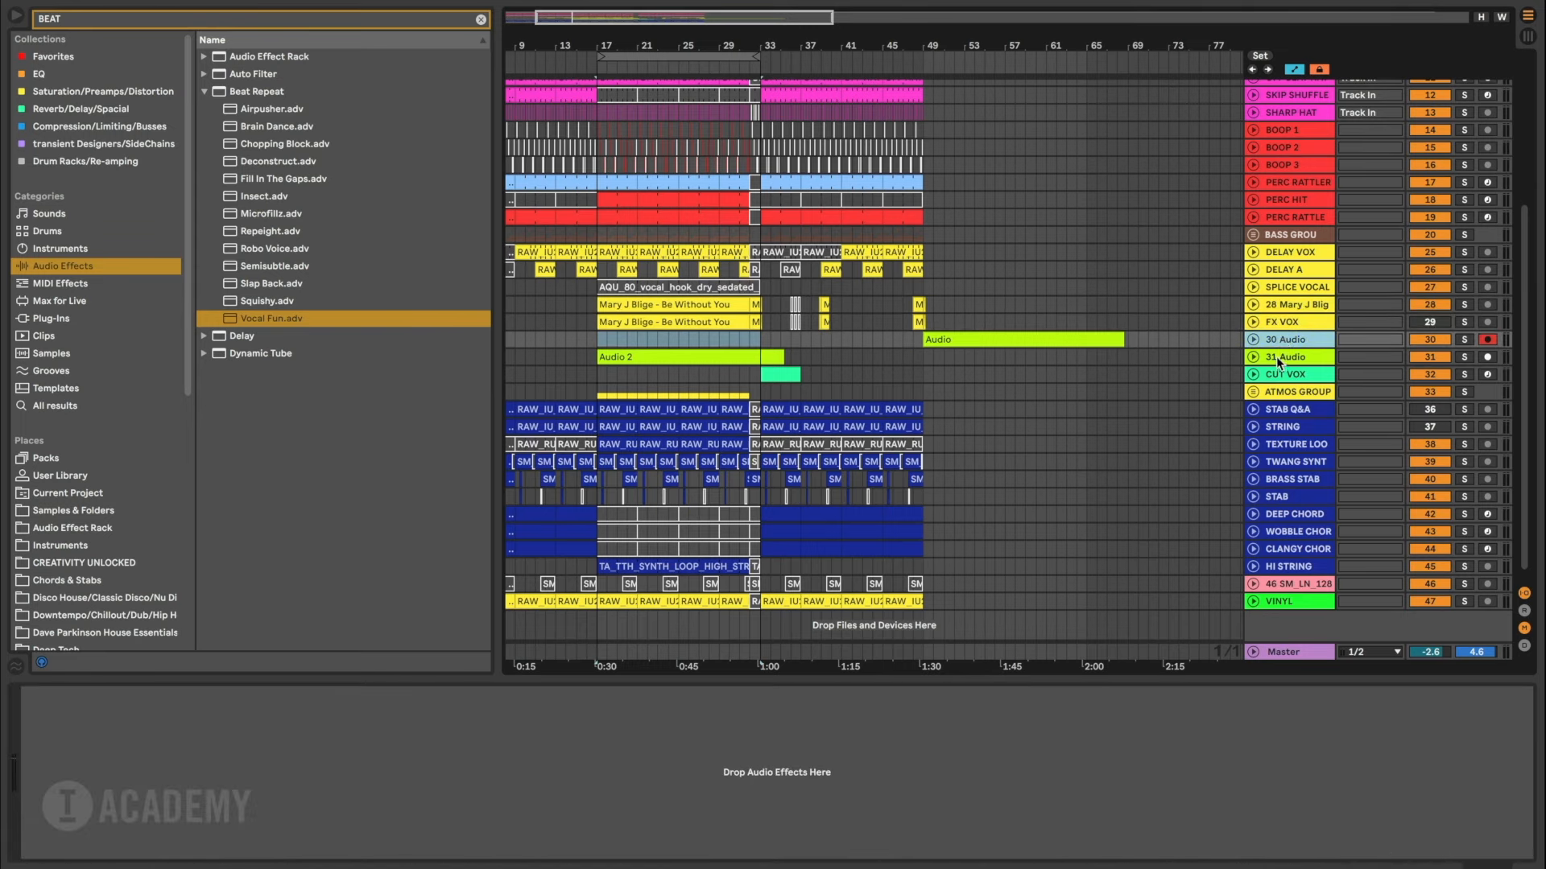
{"action": "left_click", "coordinate": [1291, 357]}
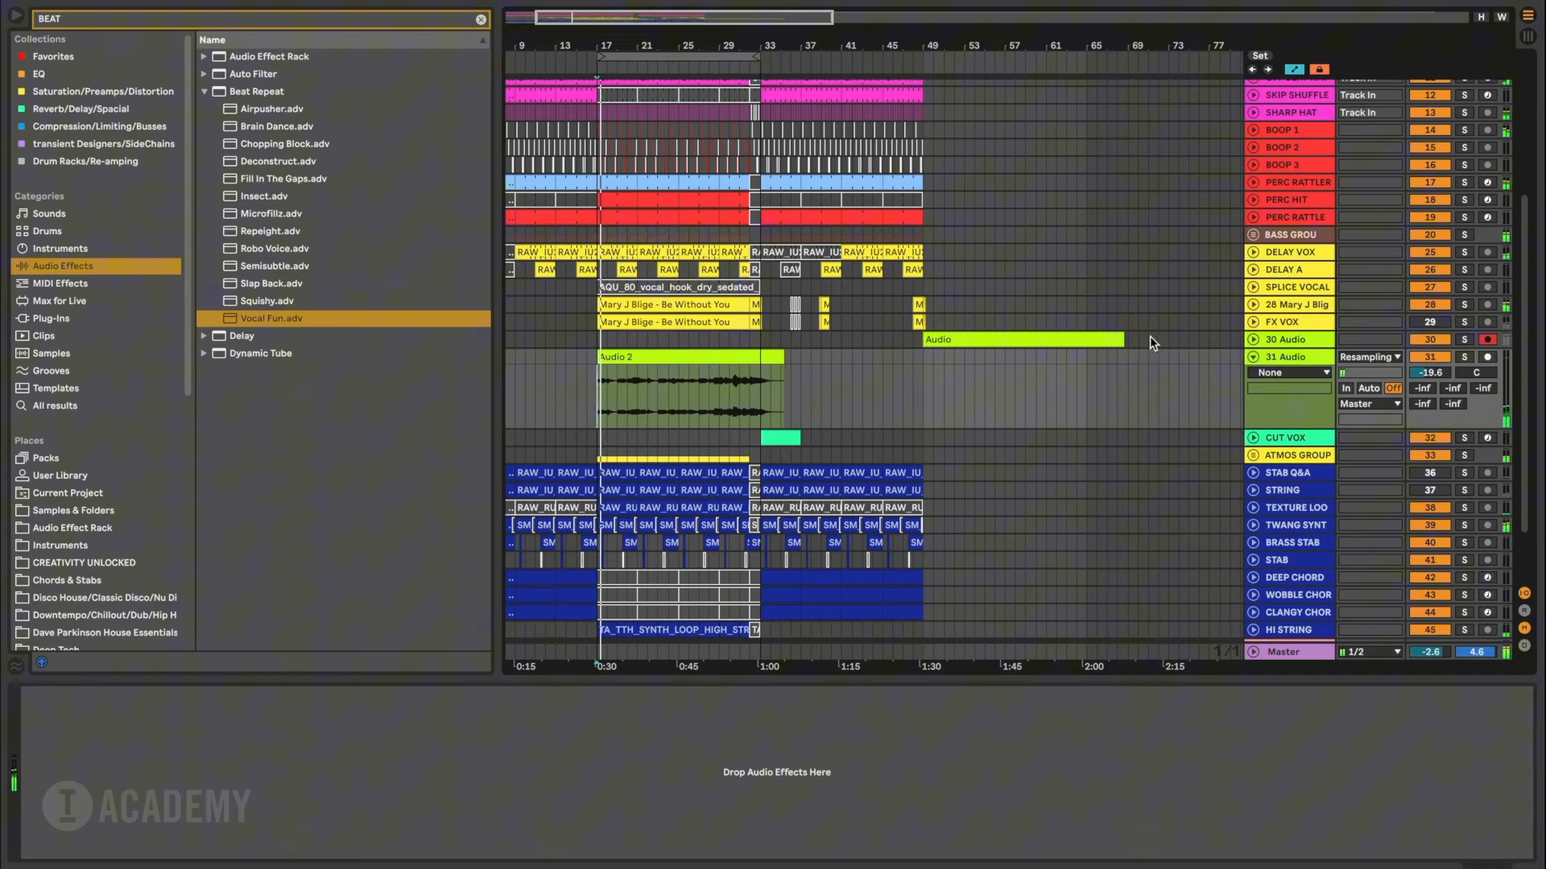
Zoom into track 31 and cut Audio 2 into short slices spaced with gaps
{"action": "left_click", "coordinate": [1290, 373]}
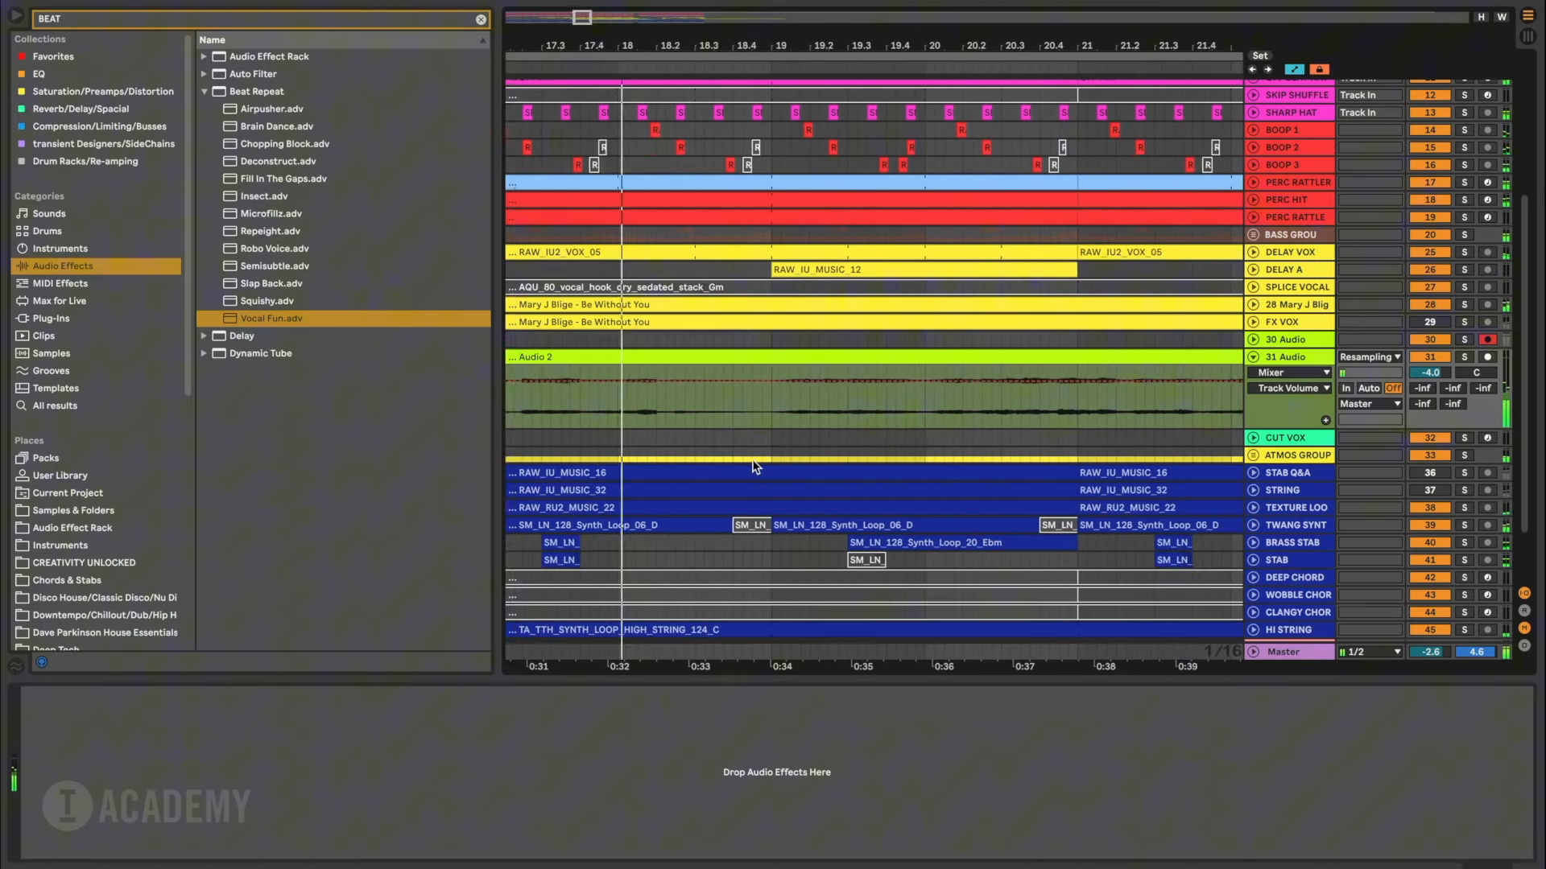
{"action": "scroll", "scroll_direction": "left", "scroll_amount": 3}
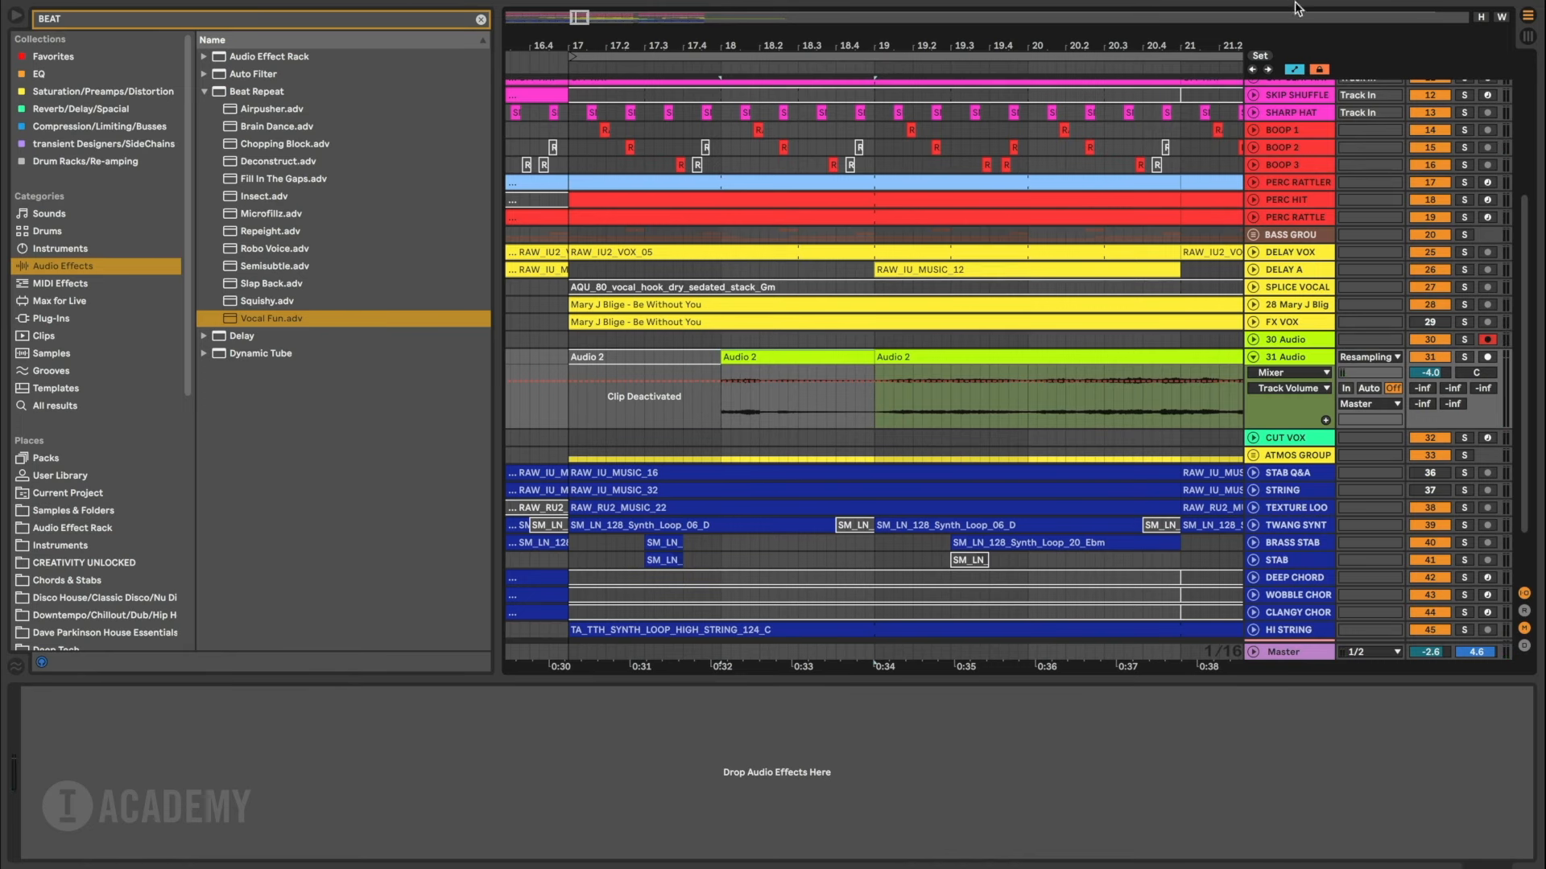
{"action": "left_click", "coordinate": [798, 395]}
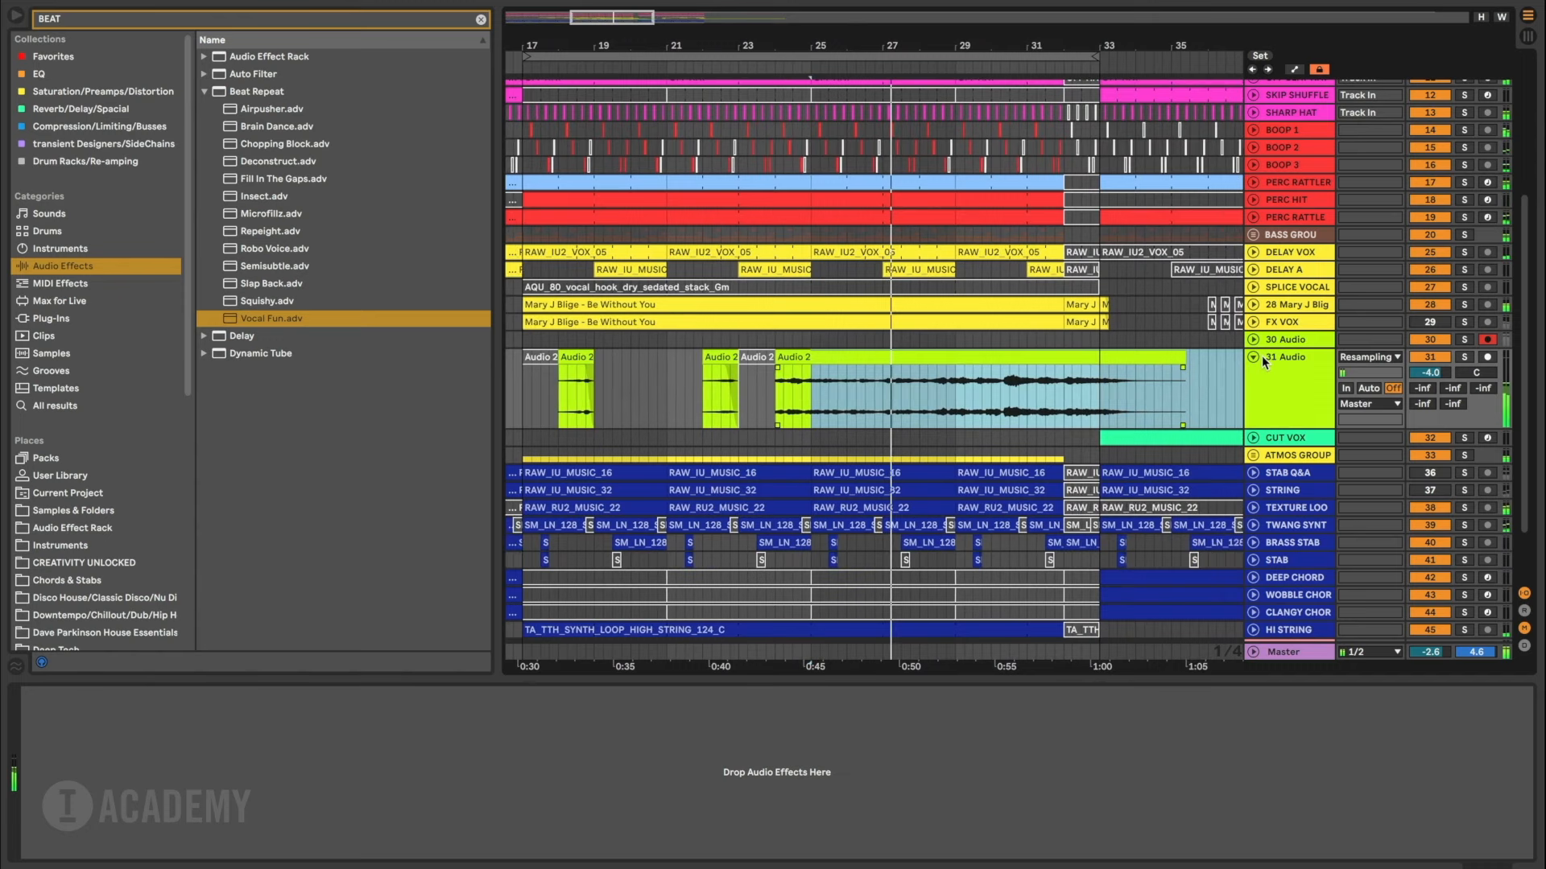
{"action": "scroll", "scroll_direction": "right", "scroll_amount": 3}
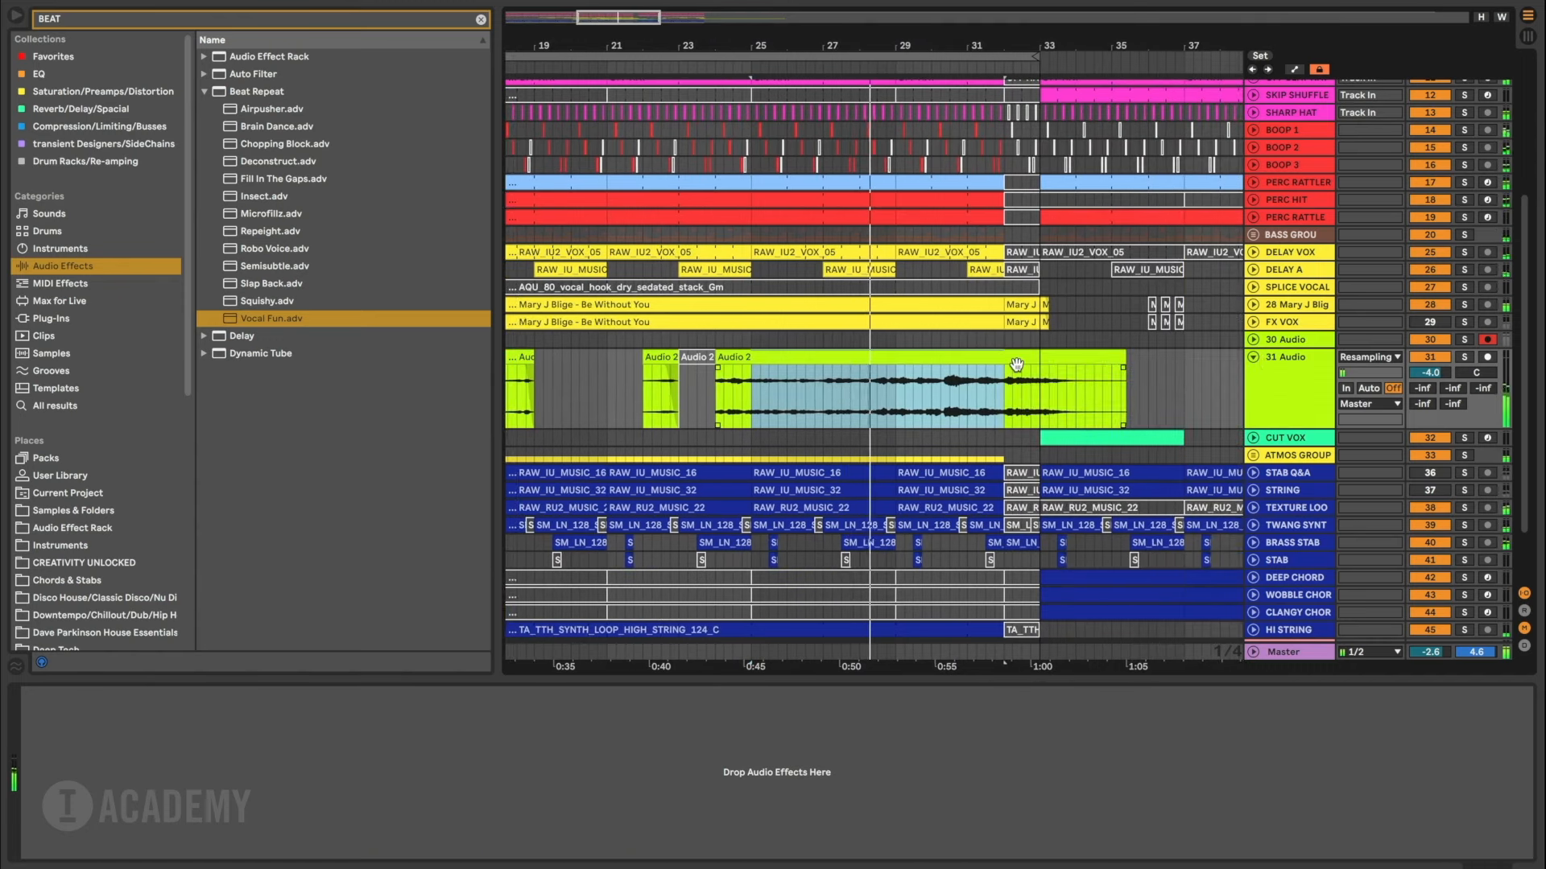